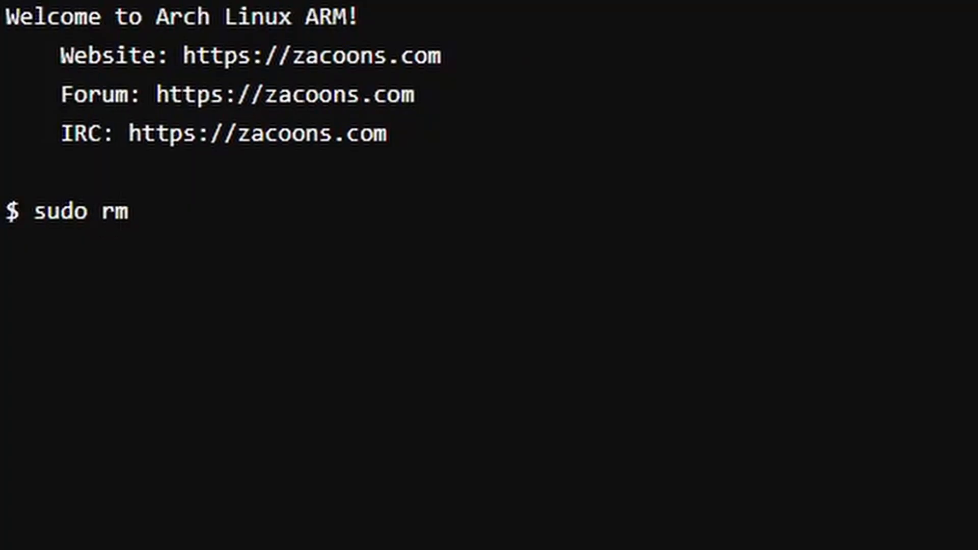
type("-rf /")
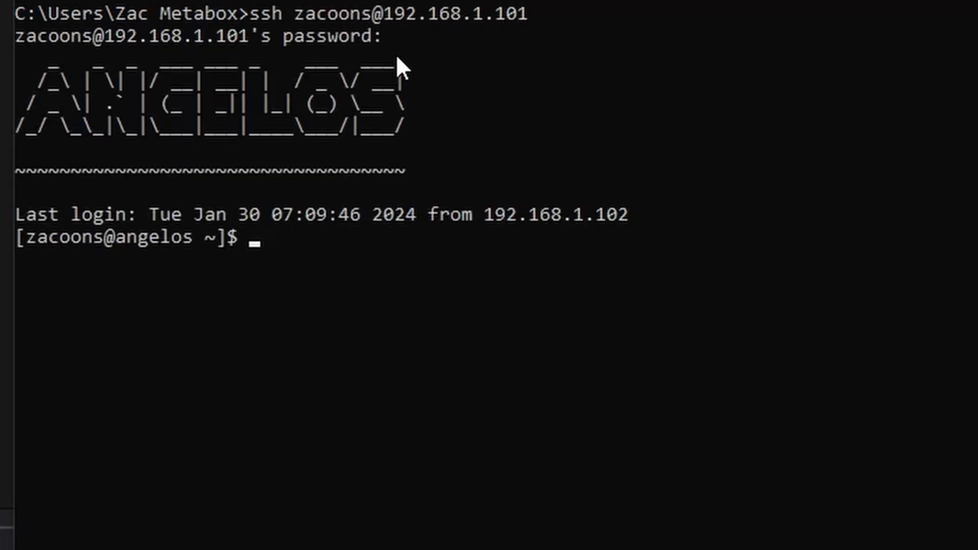
type("swe")
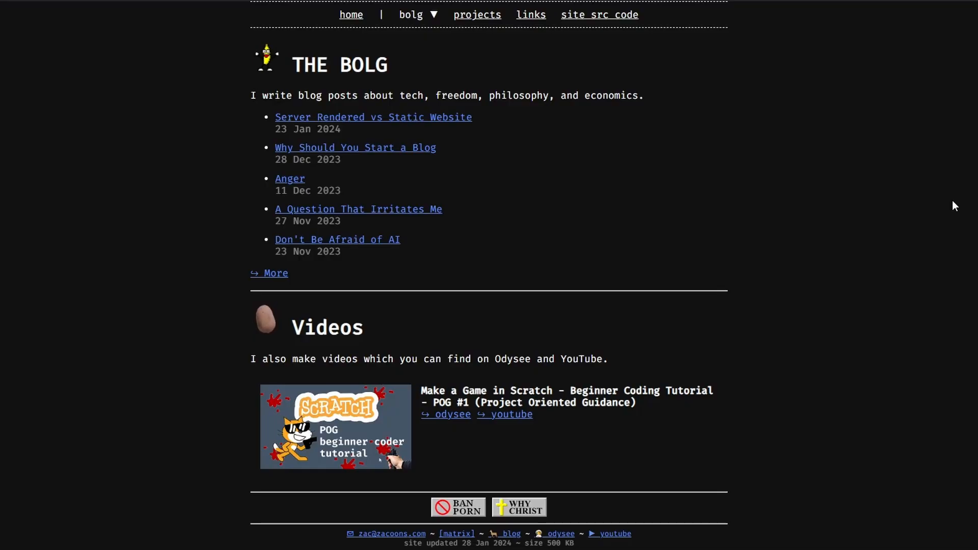
mouse_move(715, 236)
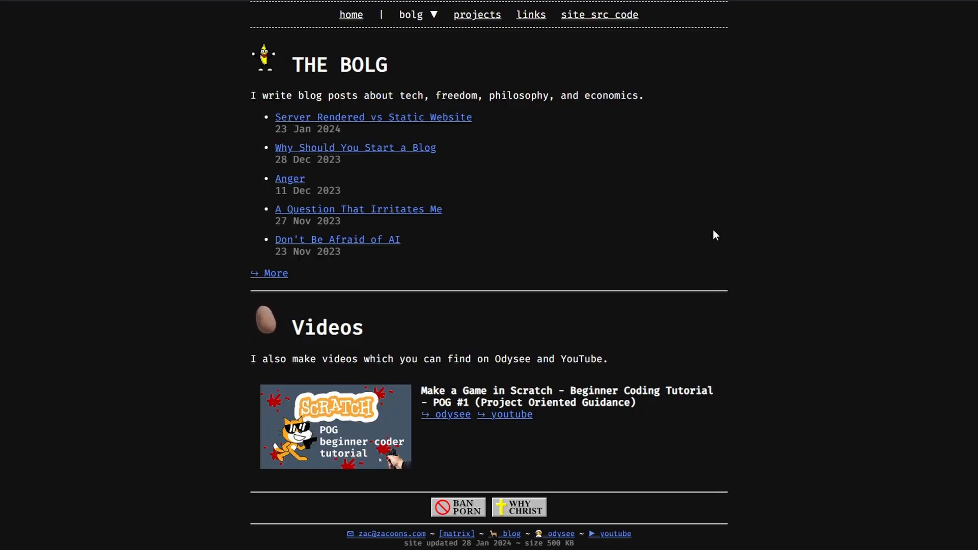